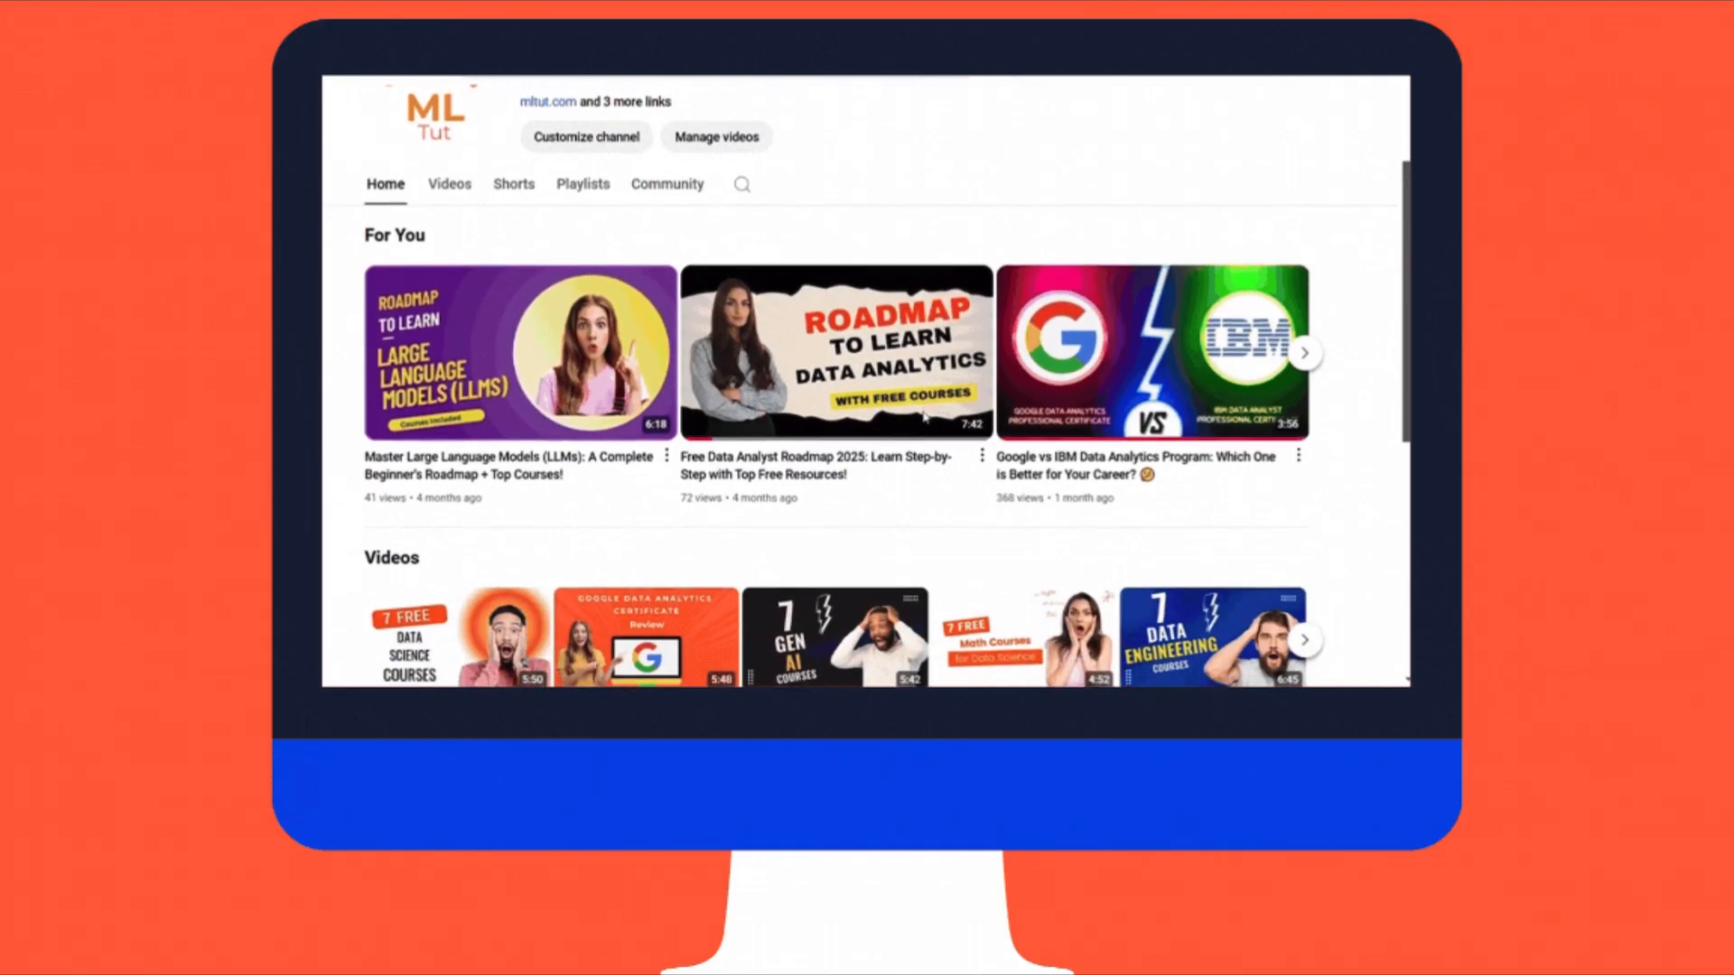
- Browse the Useful Excel for Beginners page down to its Description and reach lecture 7, Keyboard Navigation
scroll("down", 3)
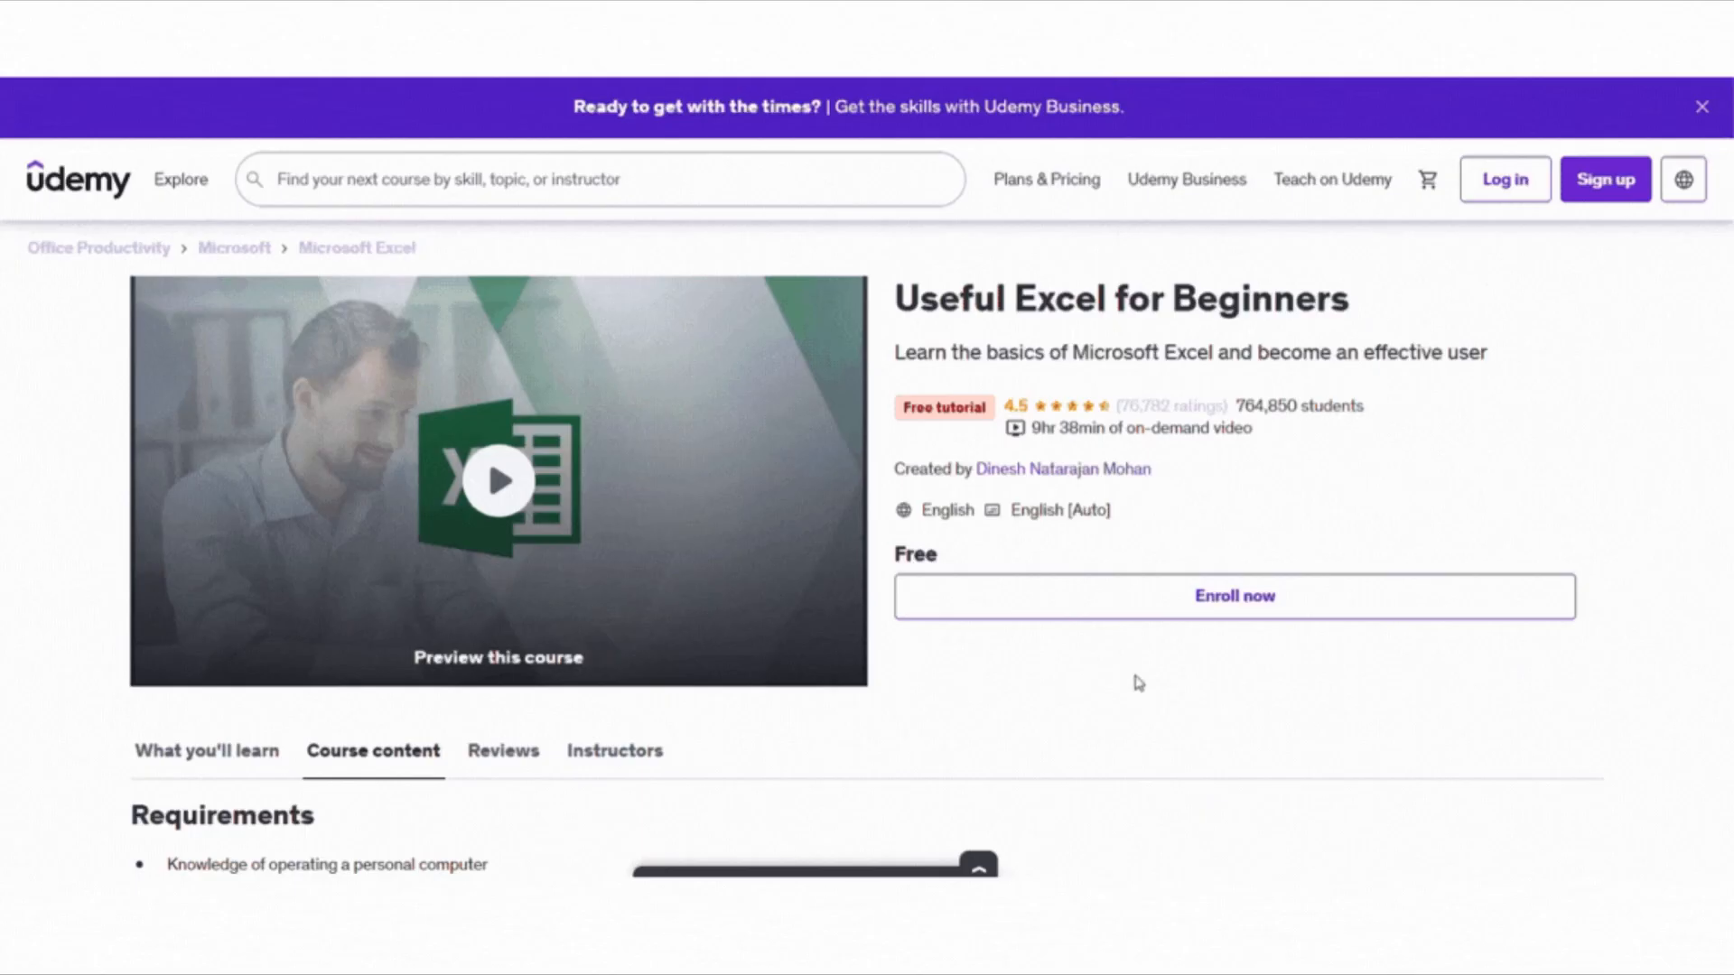
mouse_move(859, 738)
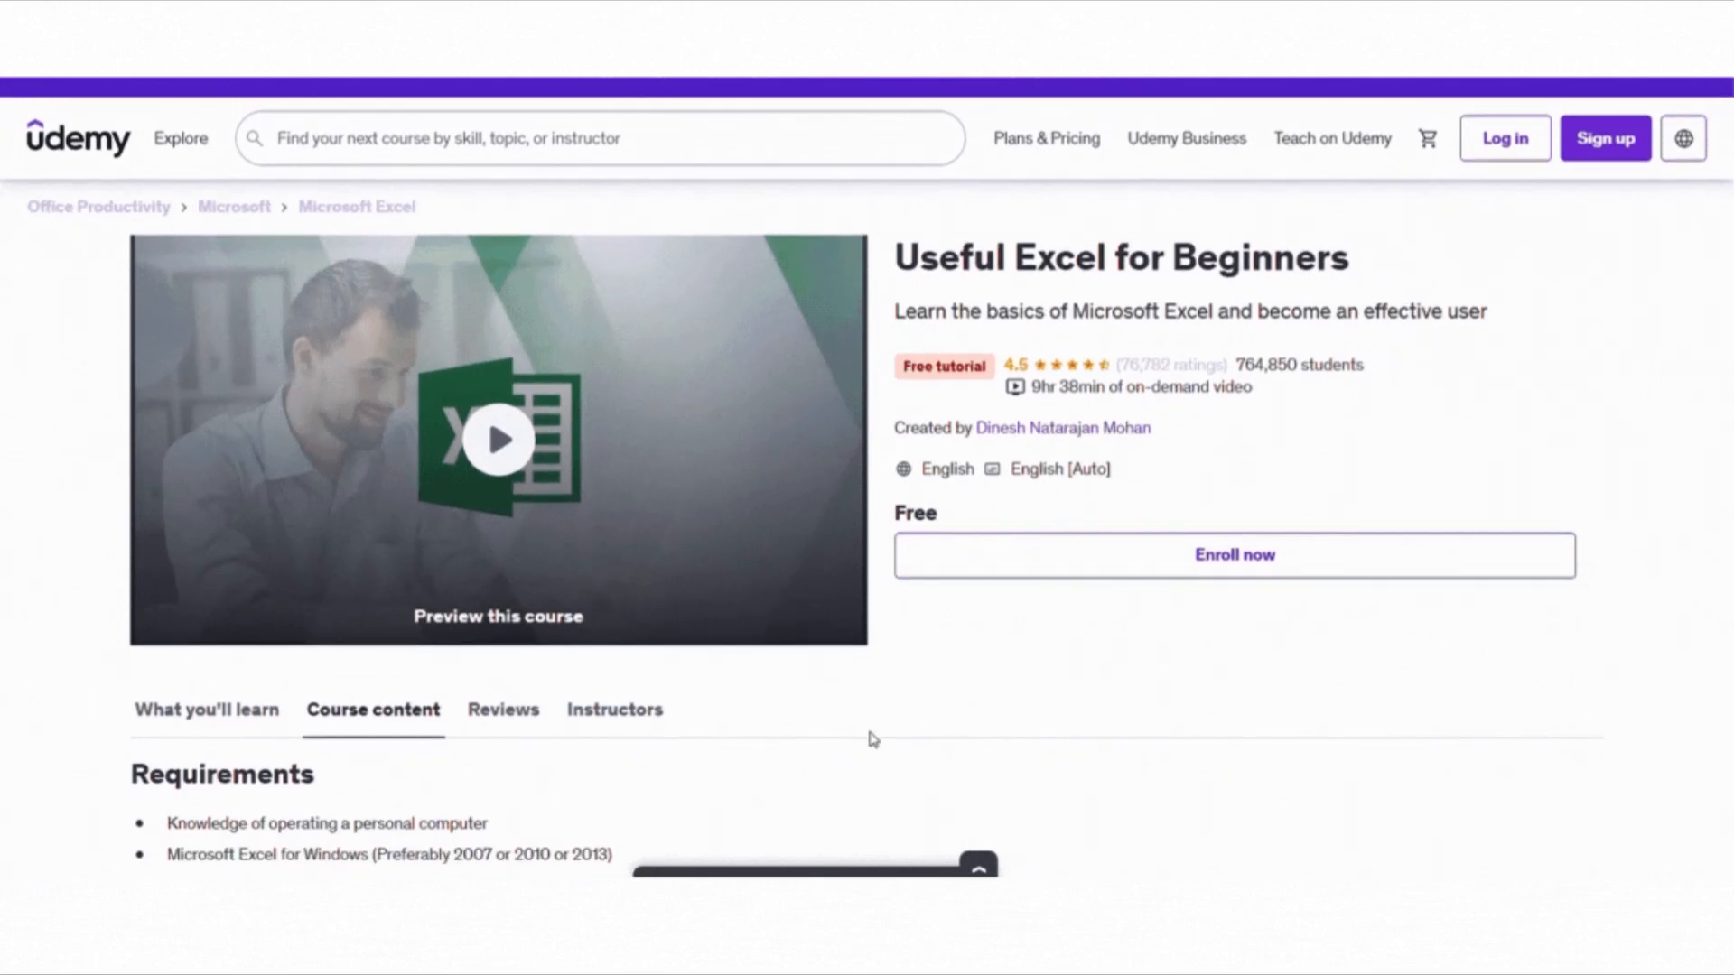
scroll("down", 3)
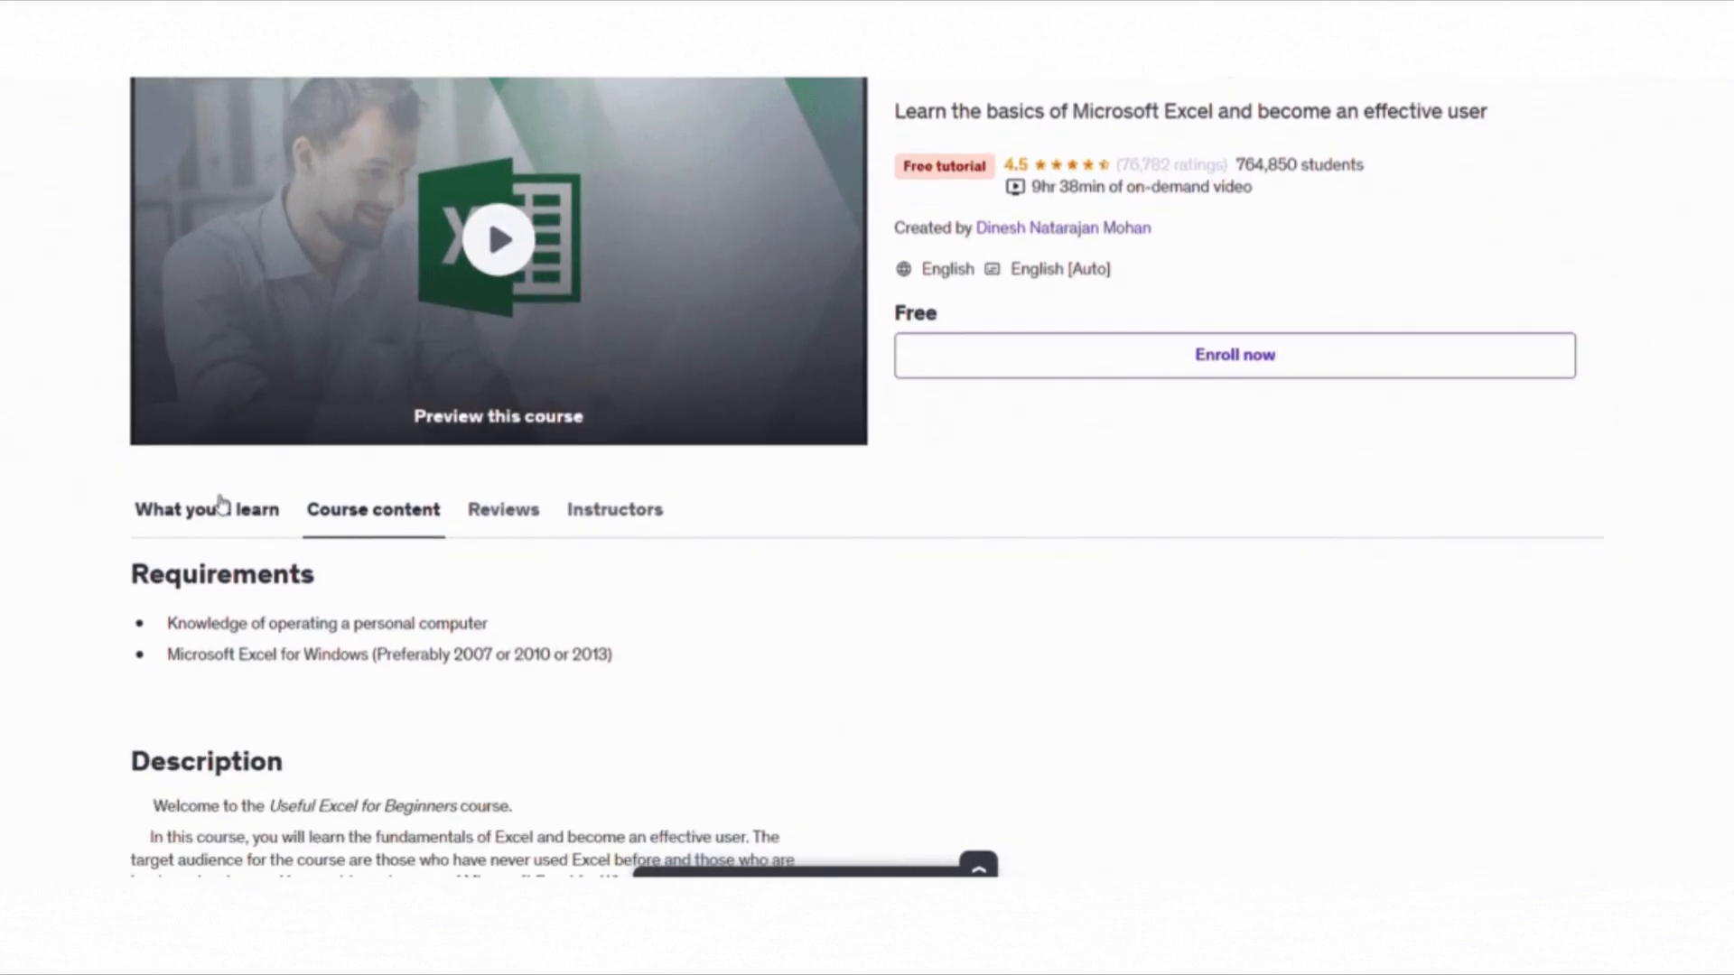
scroll("down", 3)
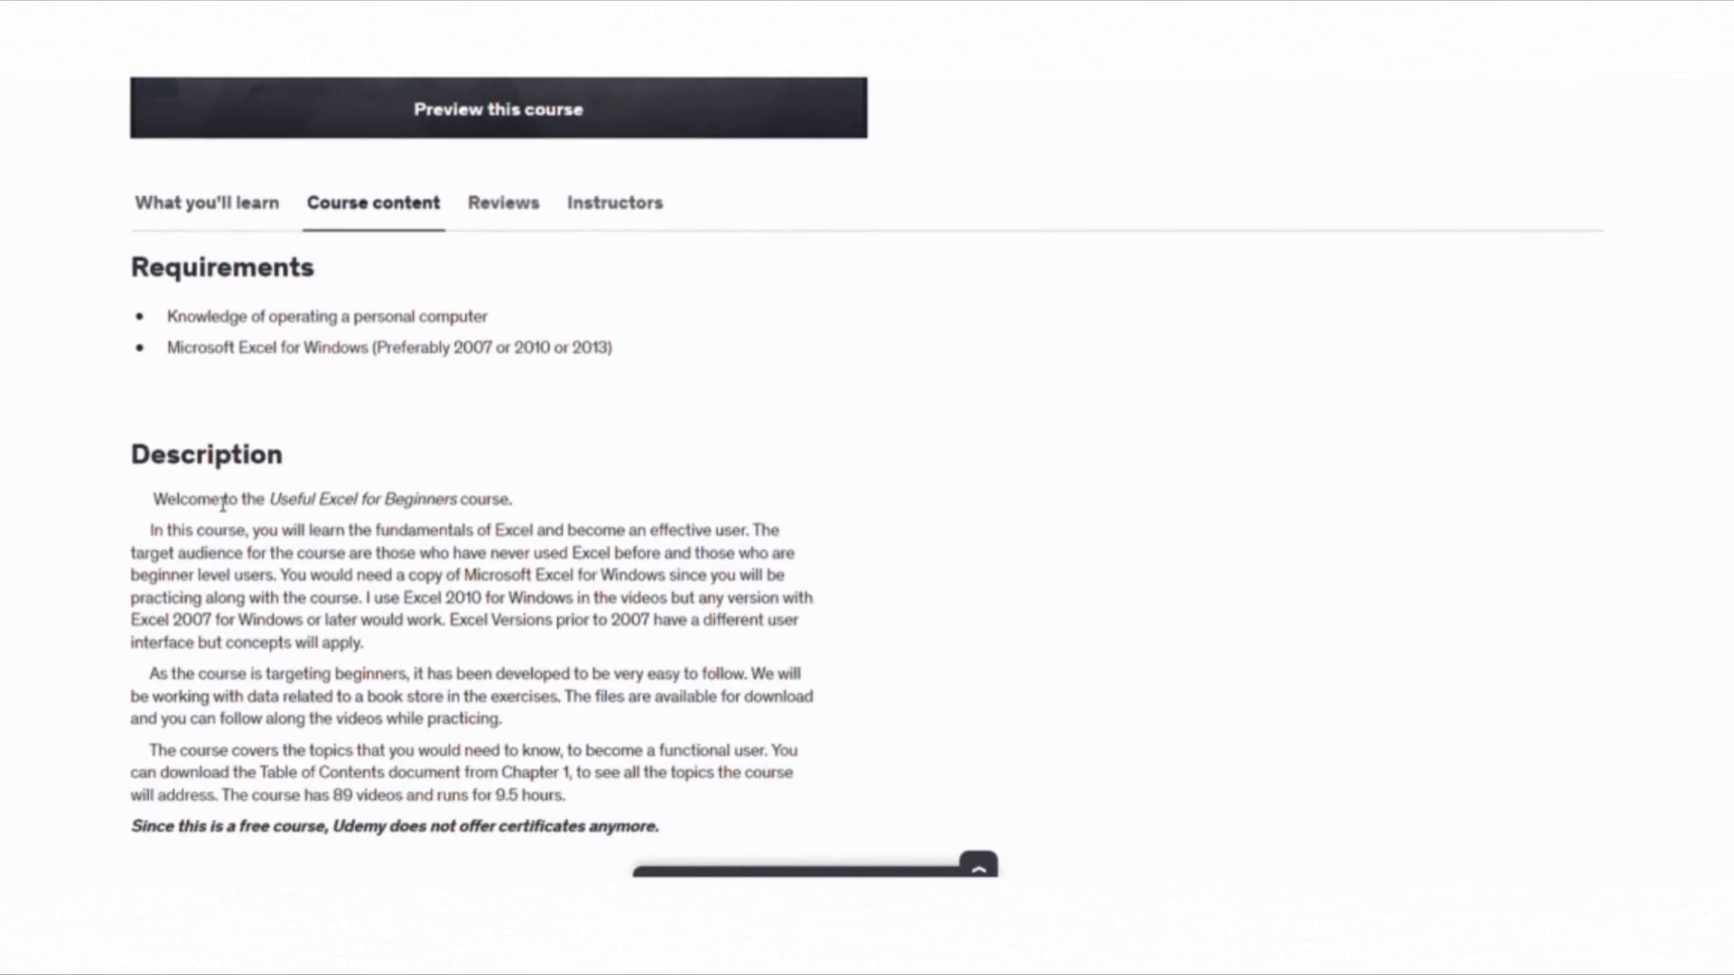
scroll("down", 3)
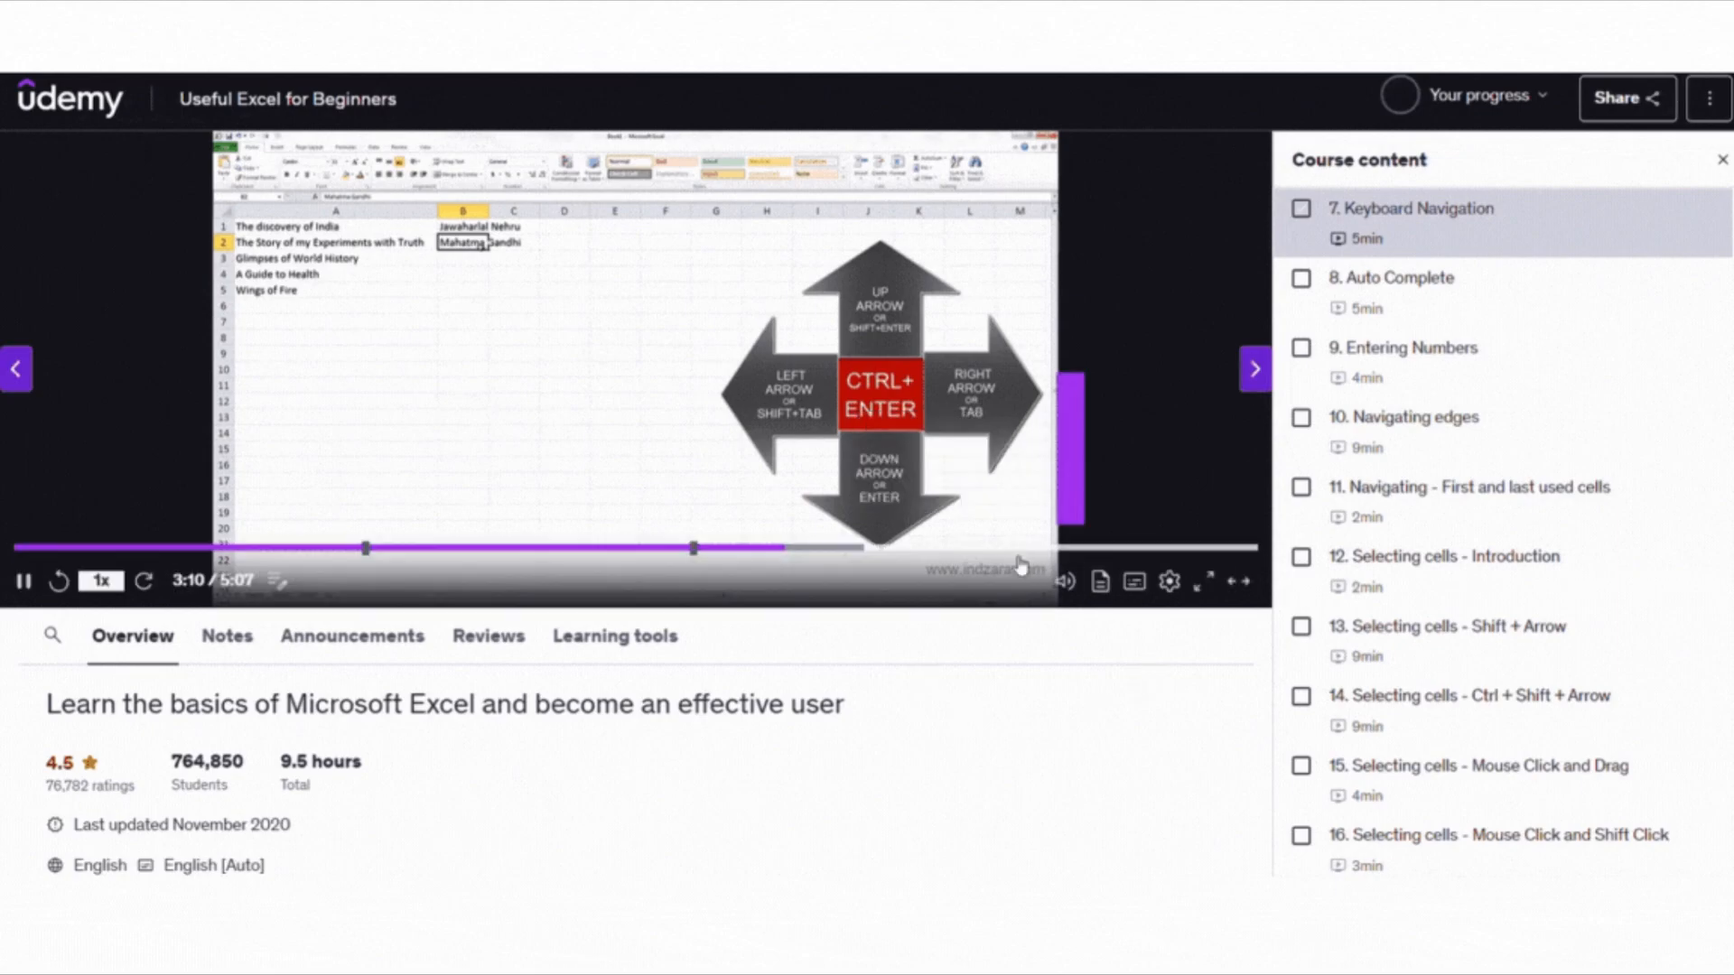
scroll("down", 3)
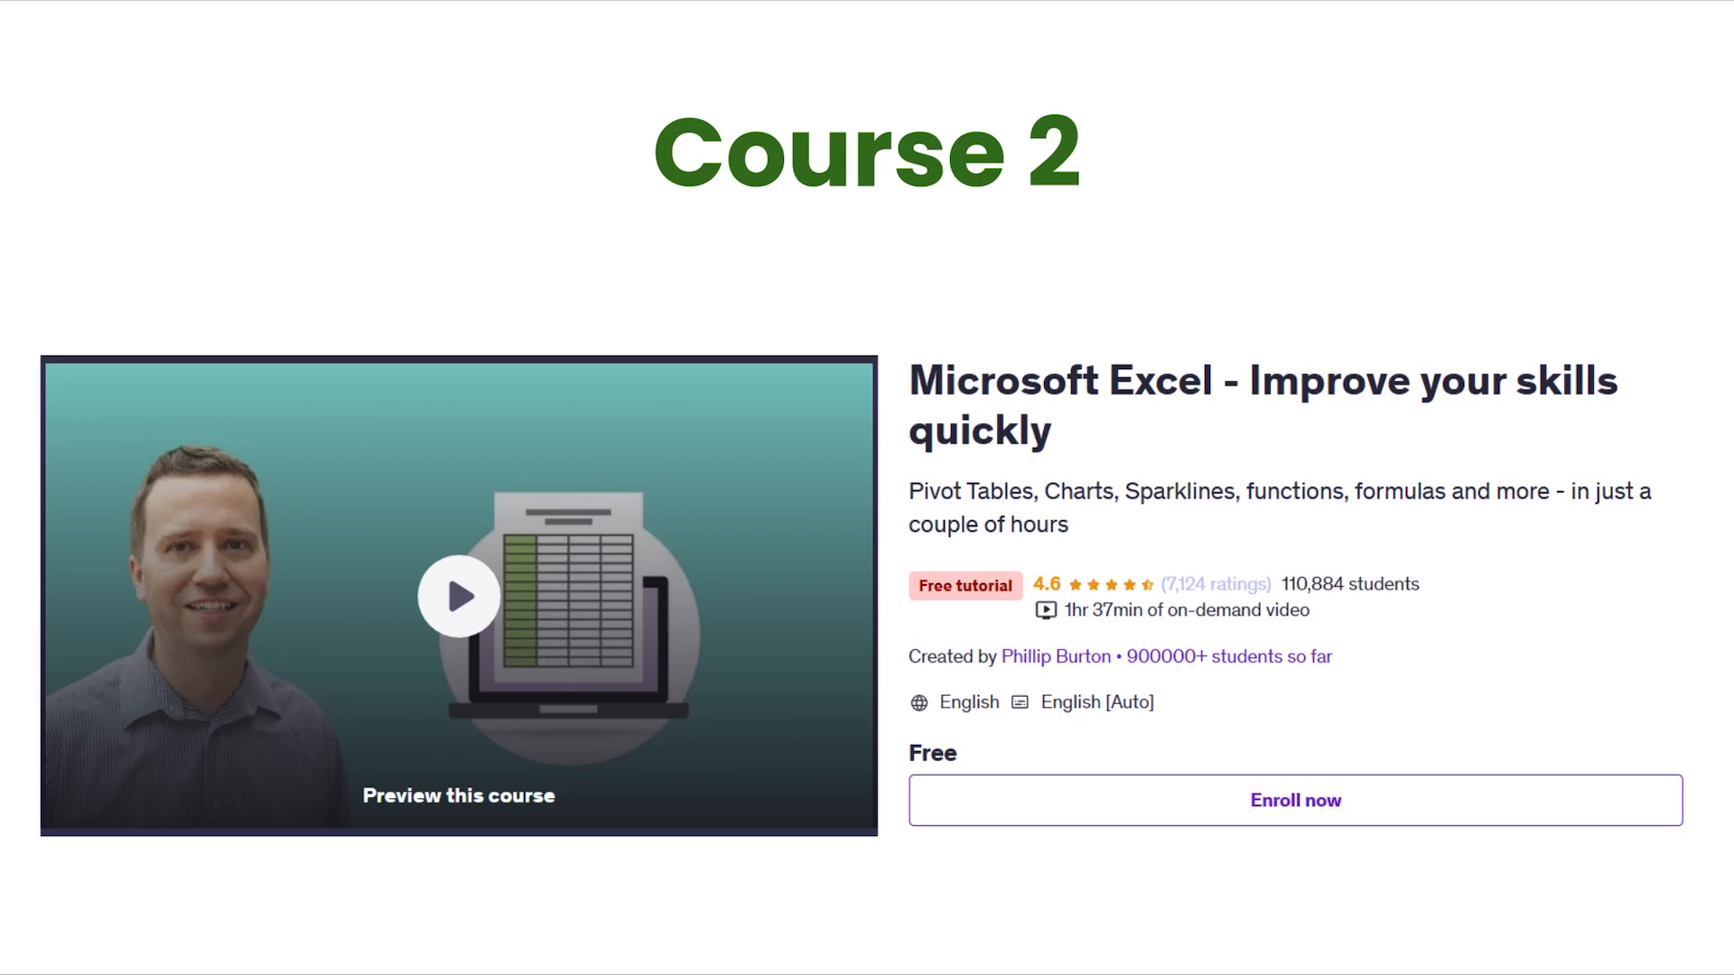
- Browse the Improve your skills quickly page and reach lecture 15 VLOOKUP in Section 3
scroll("down", 3)
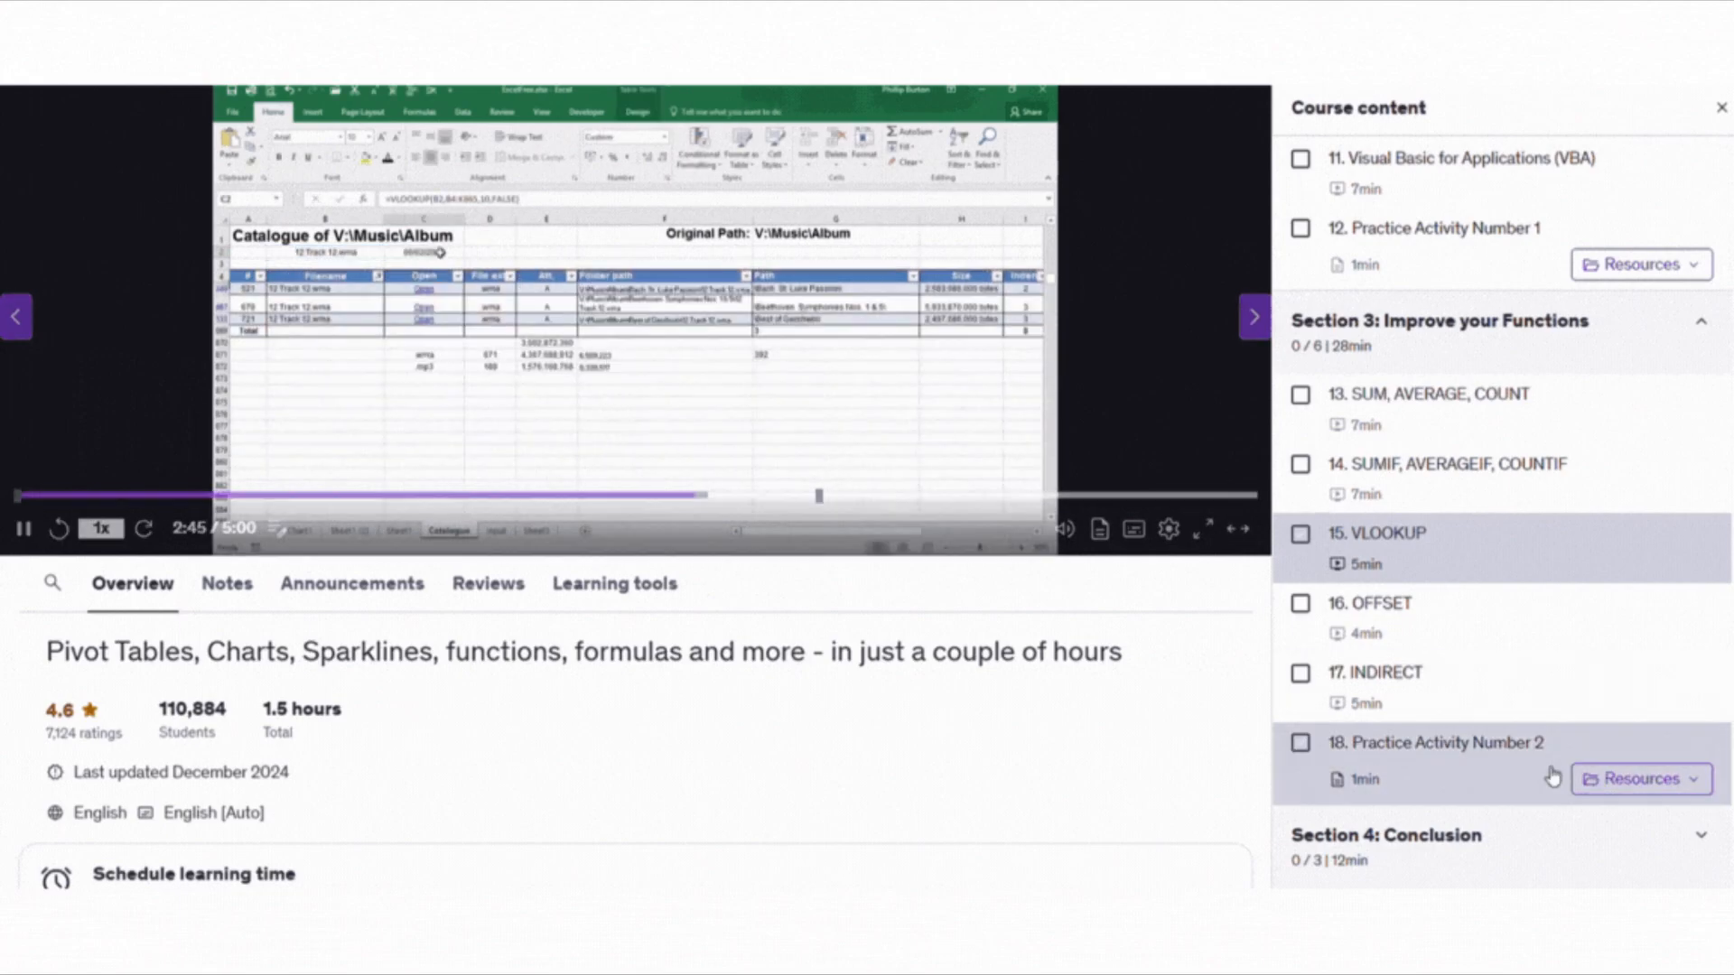
scroll("down", 3)
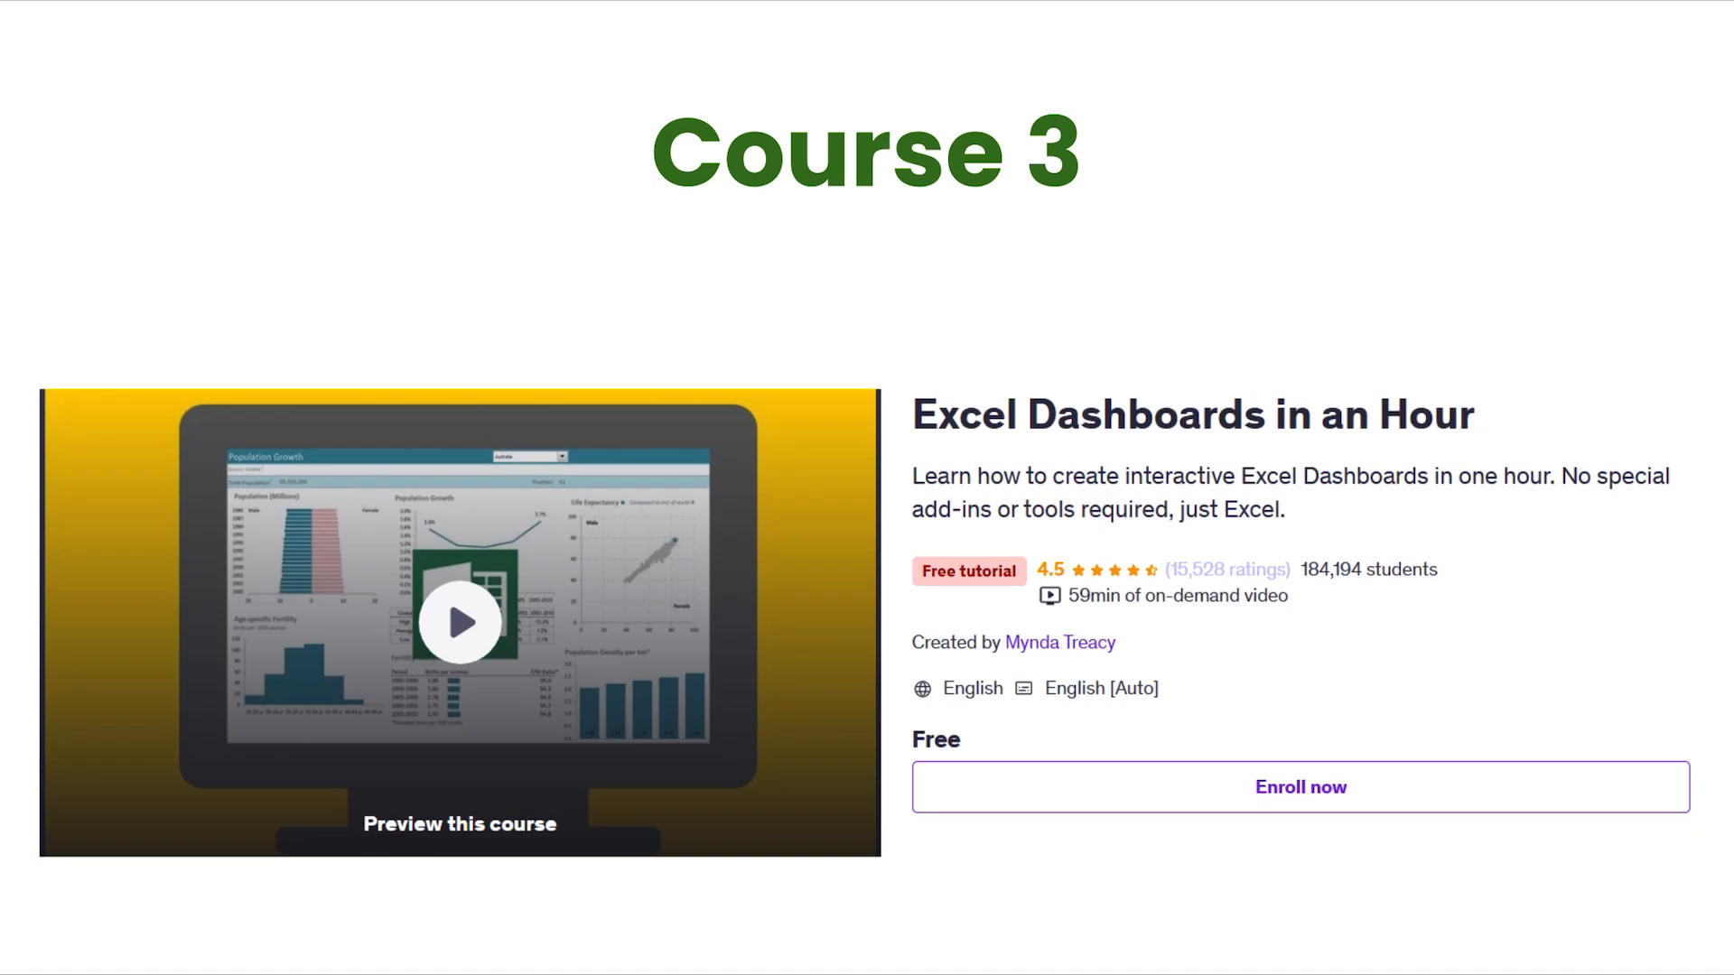
- Browse the Excel Dashboards in an Hour page down to its Requirements section
scroll("down", 3)
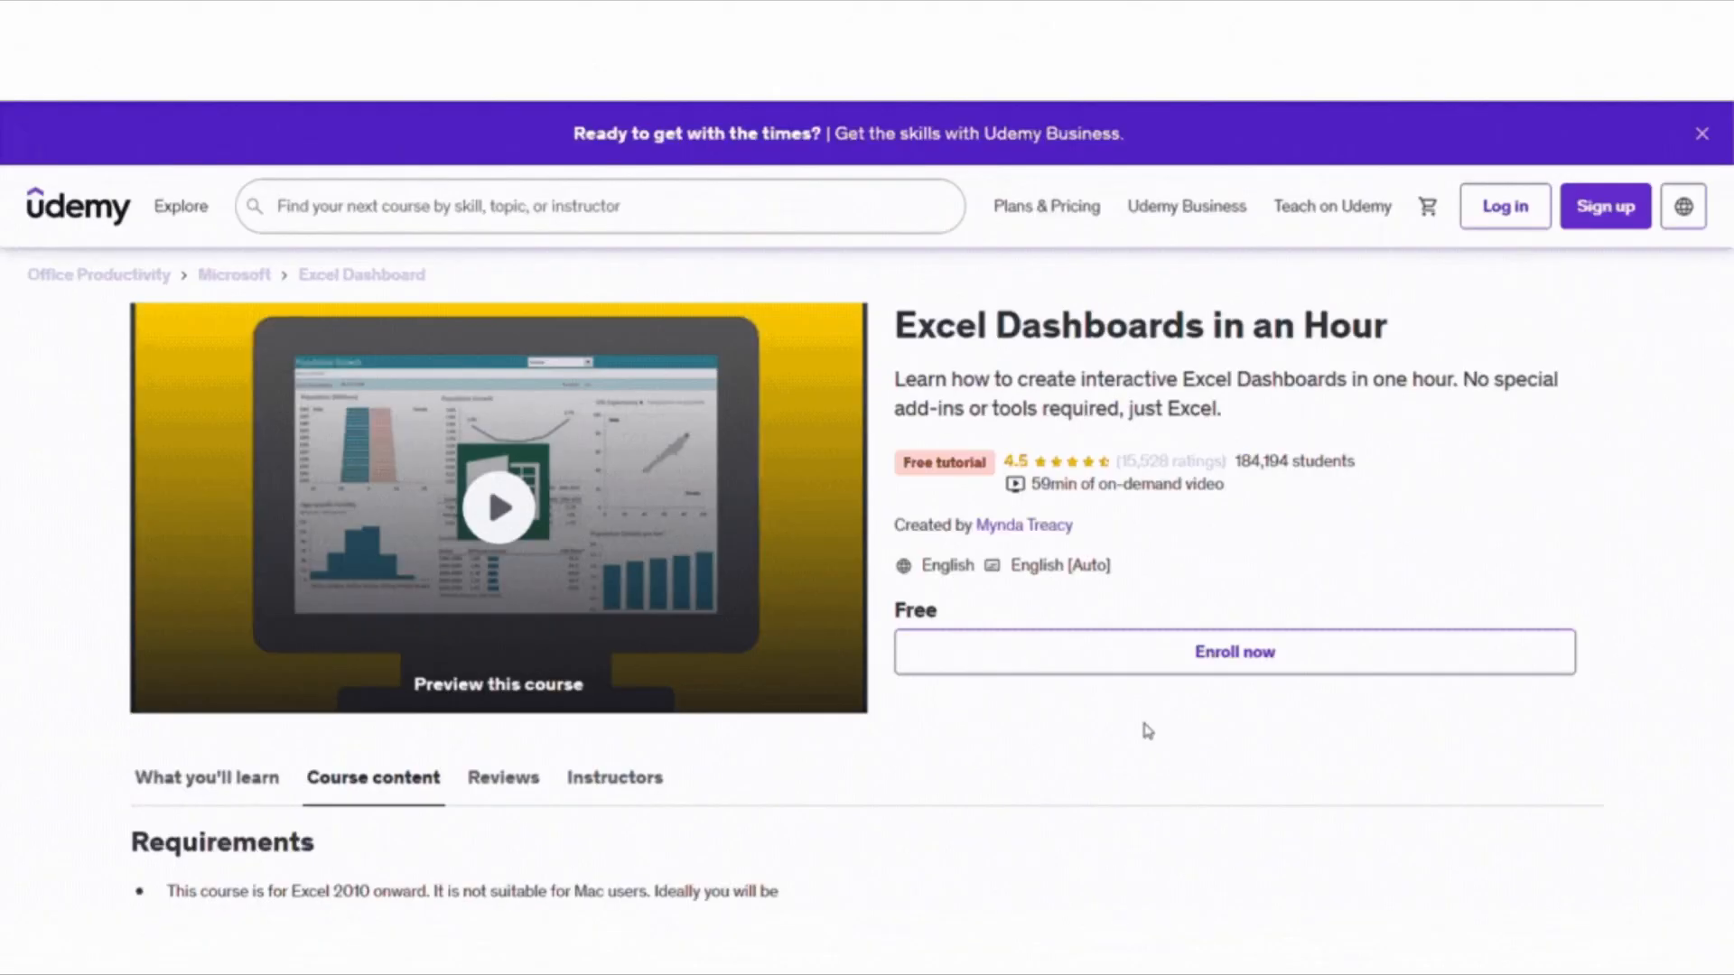
scroll("down", 3)
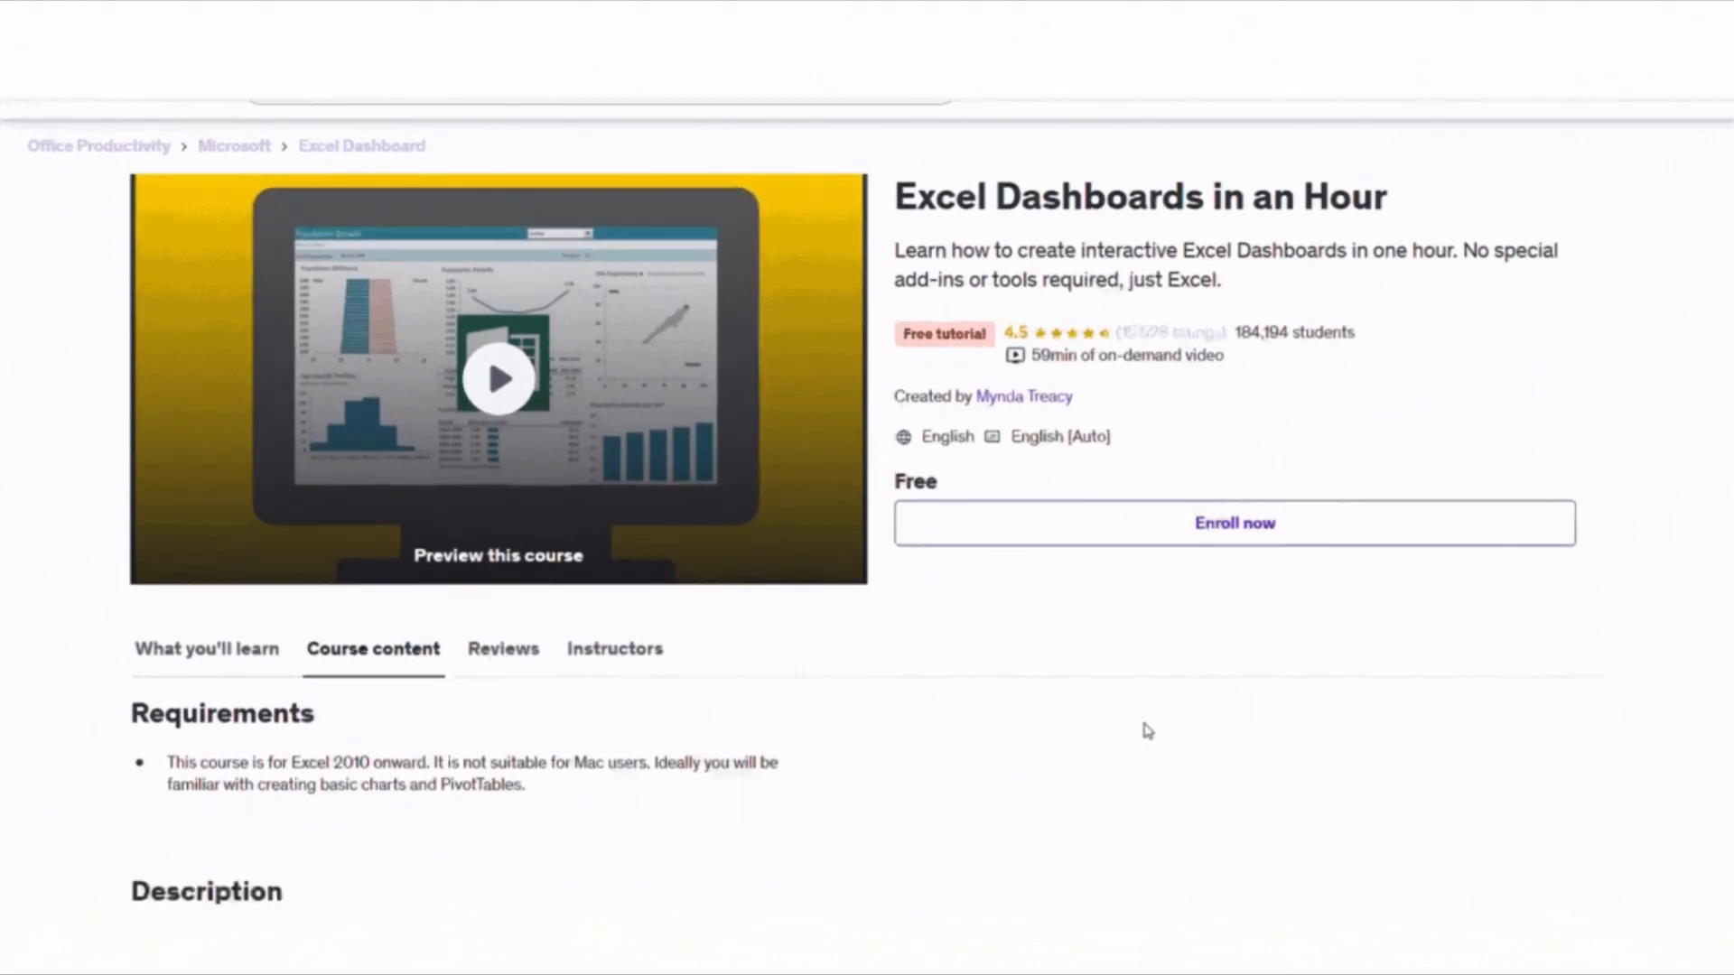
left_click(499, 379)
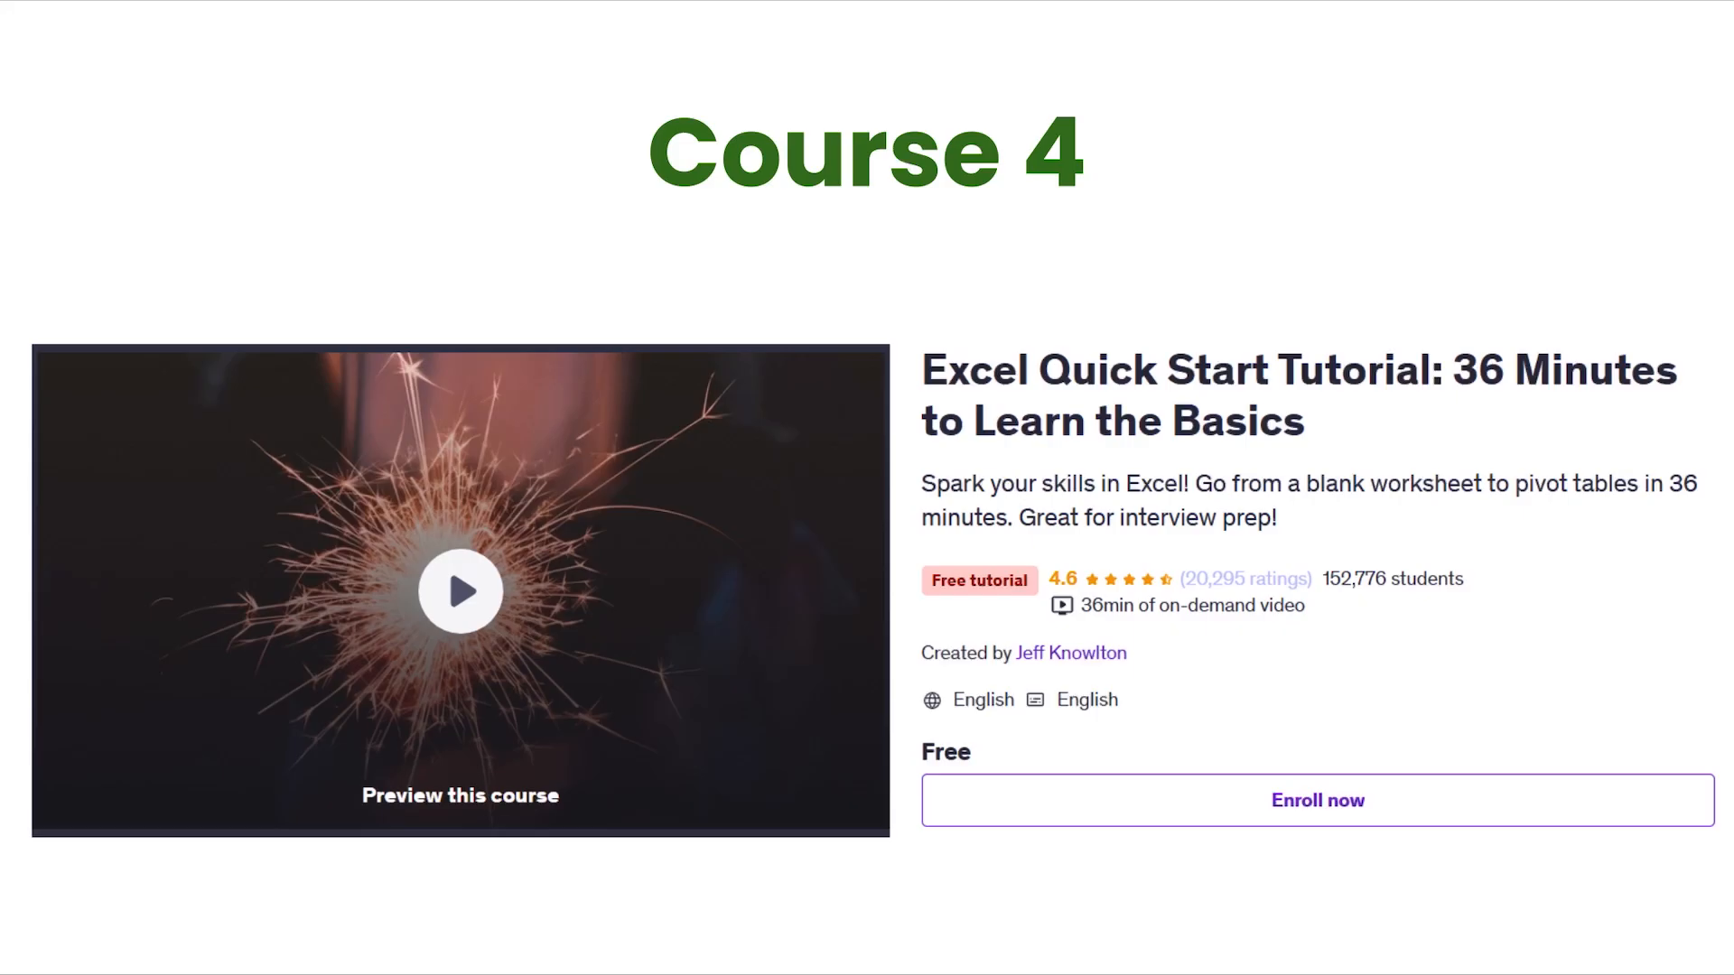
- Browse the Excel Quick Start Tutorial page and lecture 7's Overview description in the player
scroll("down", 3)
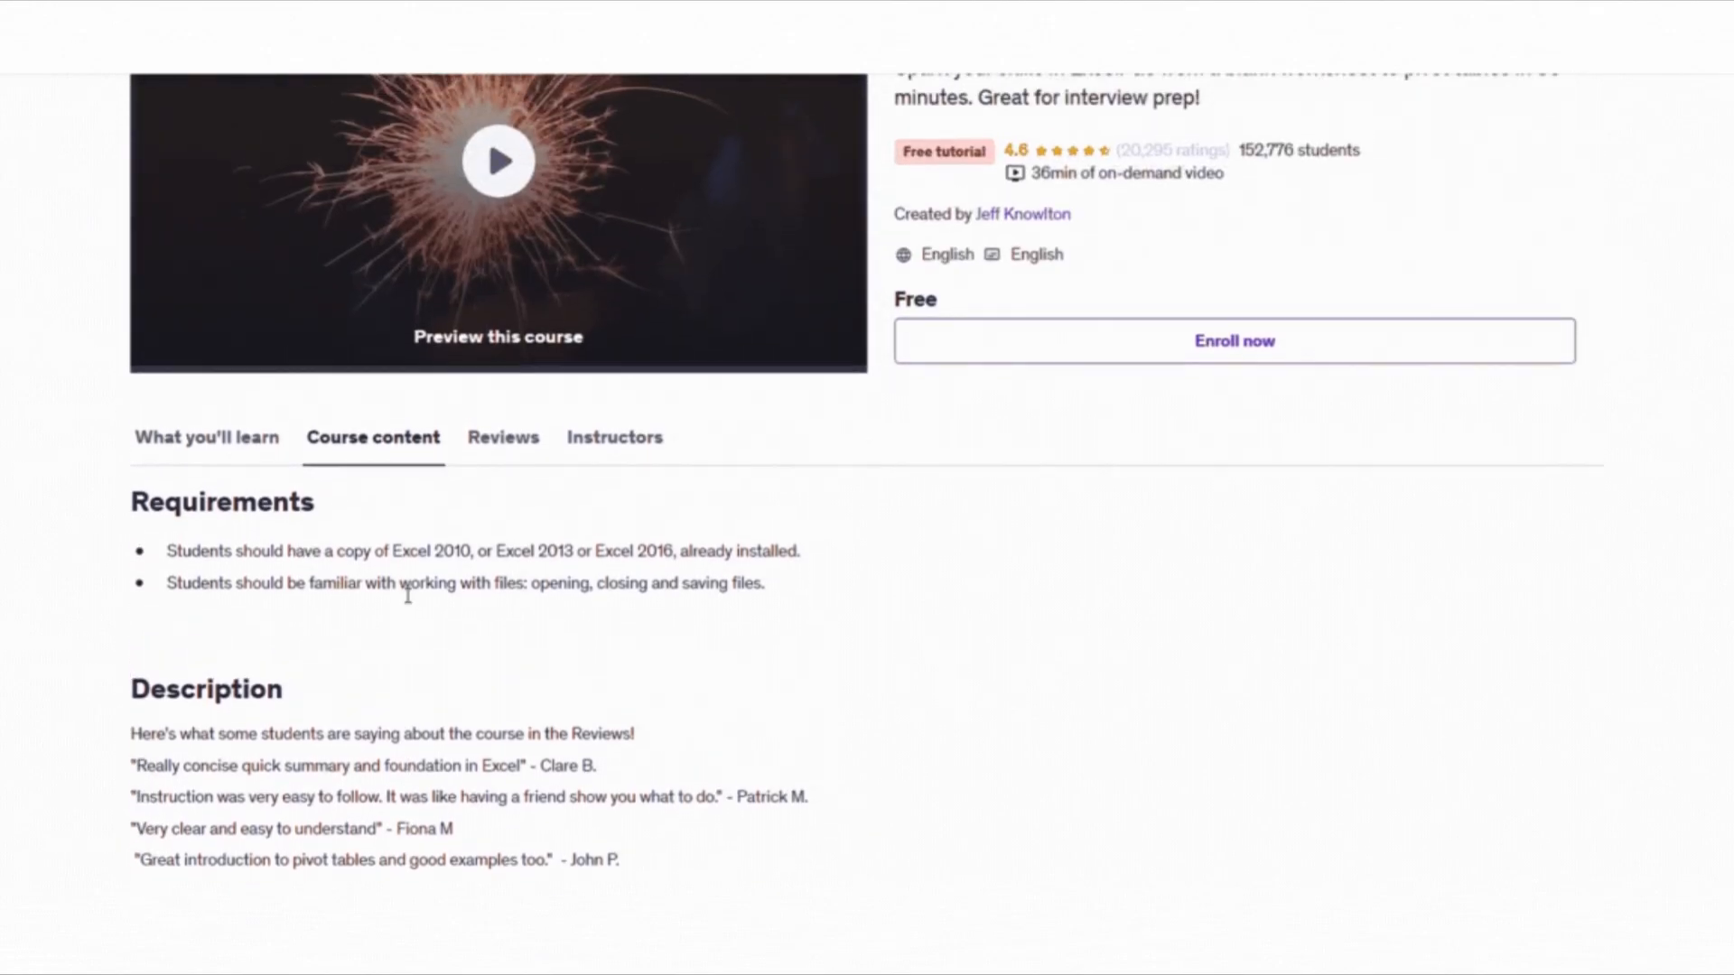
scroll("up", 3)
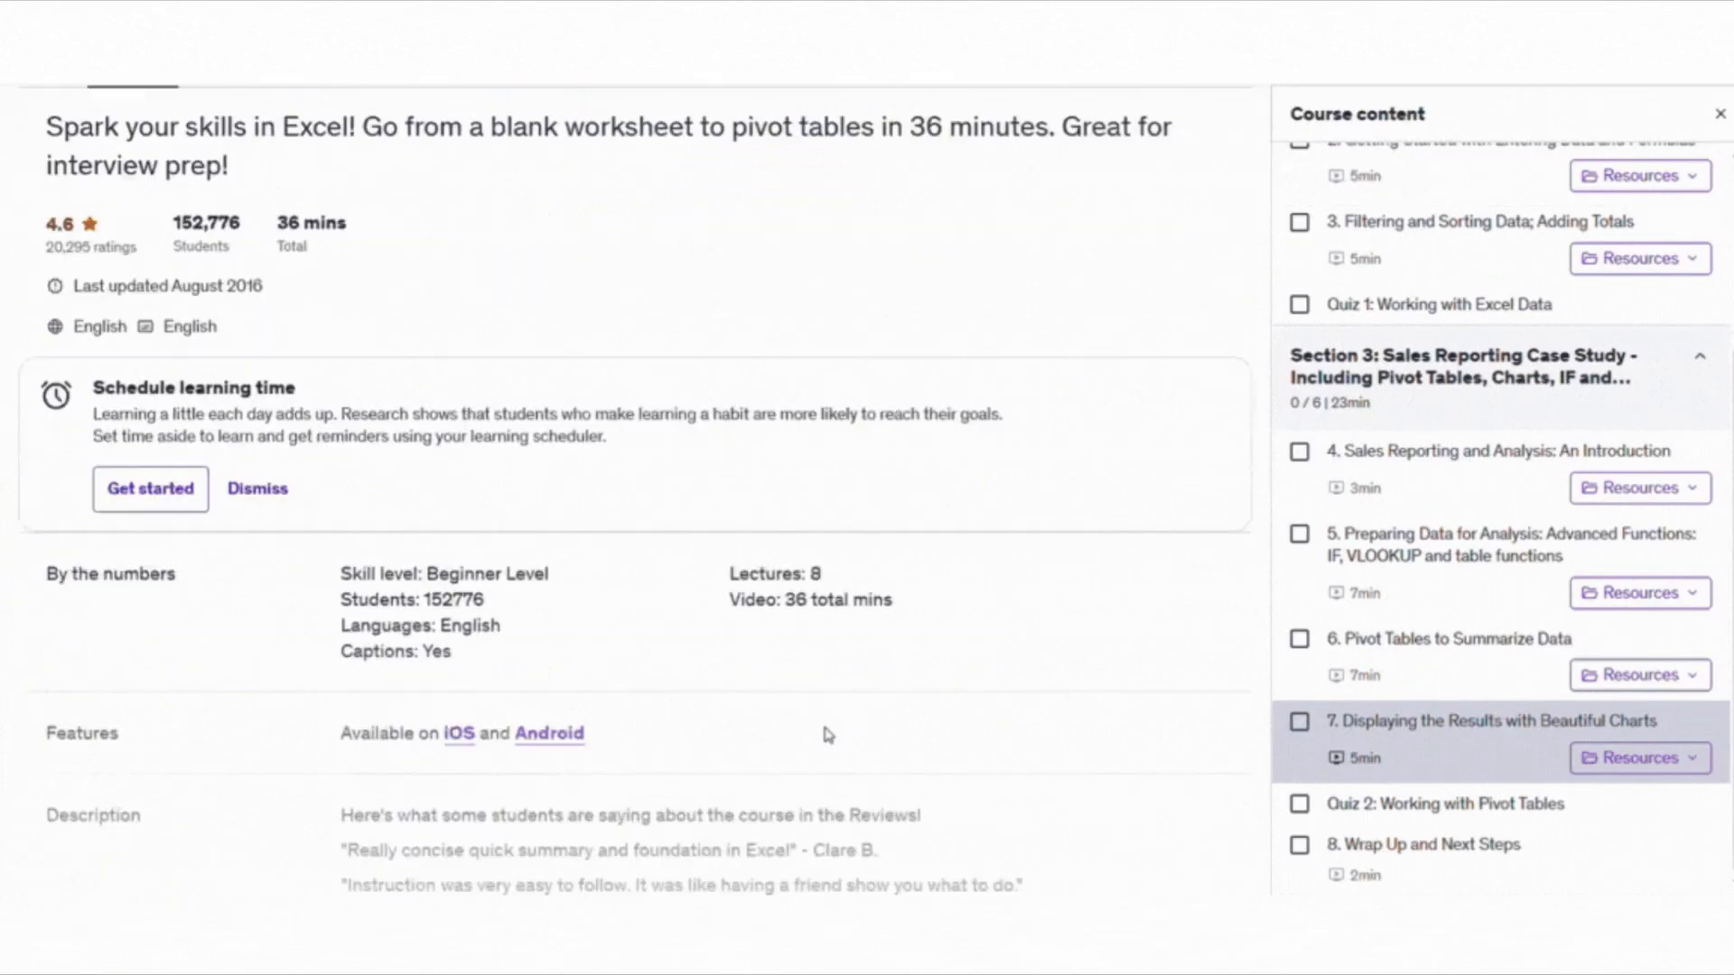
scroll("down", 3)
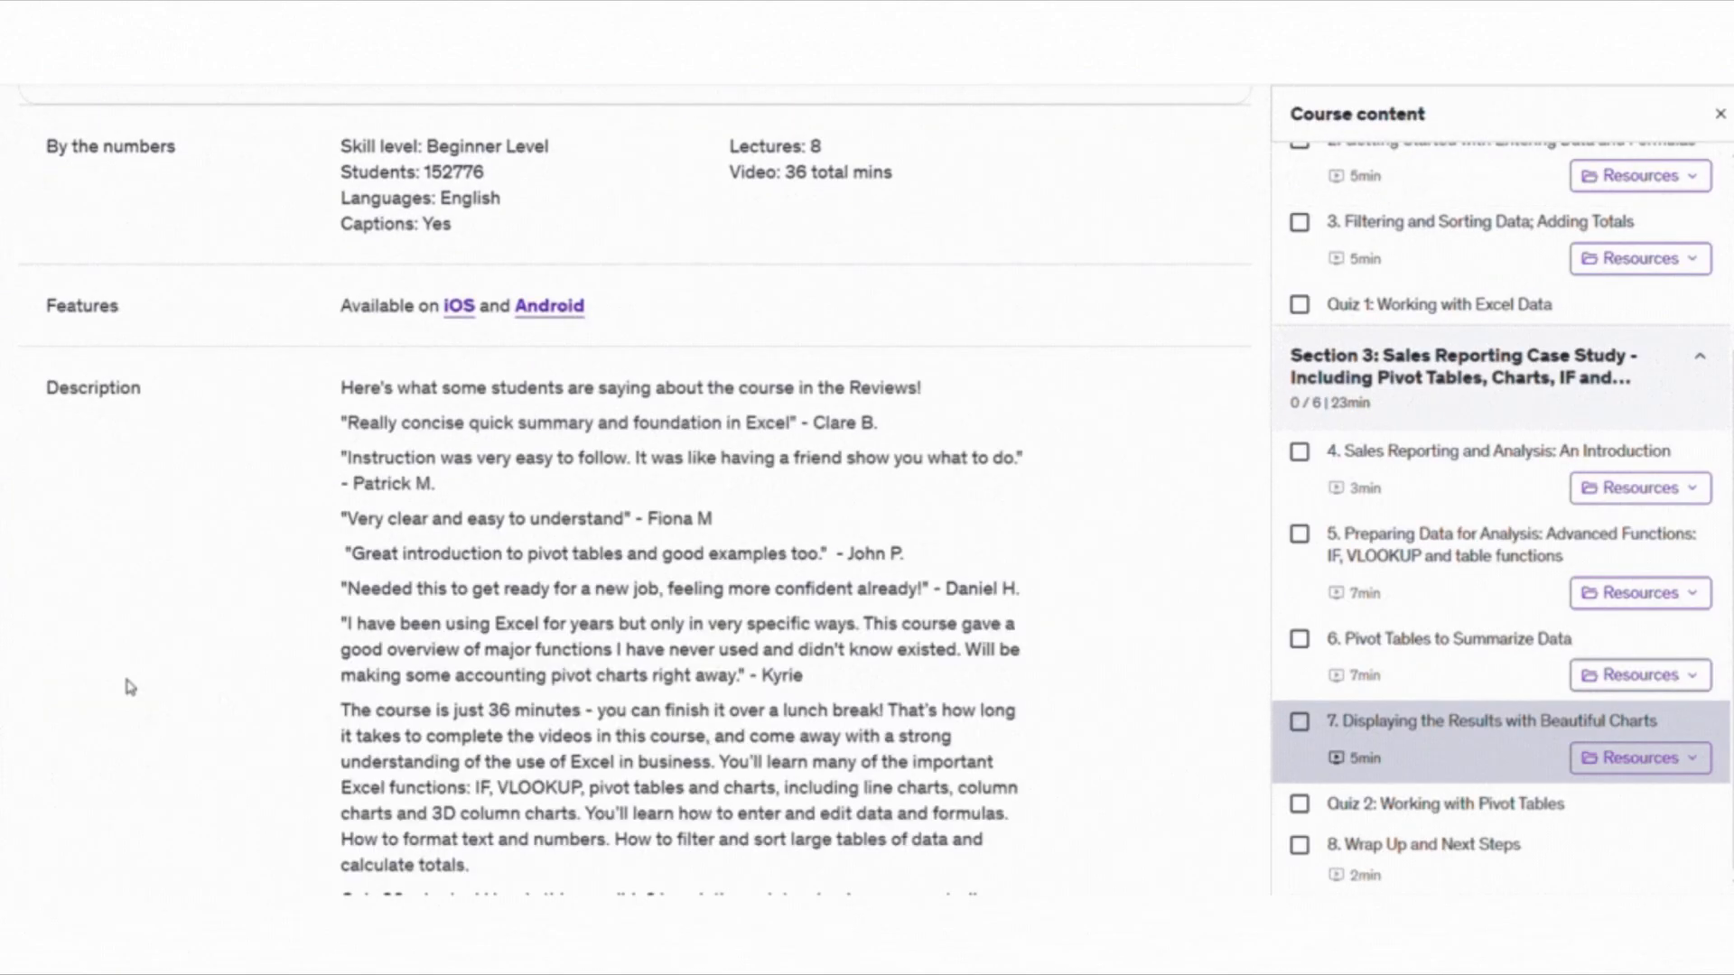
scroll("down", 3)
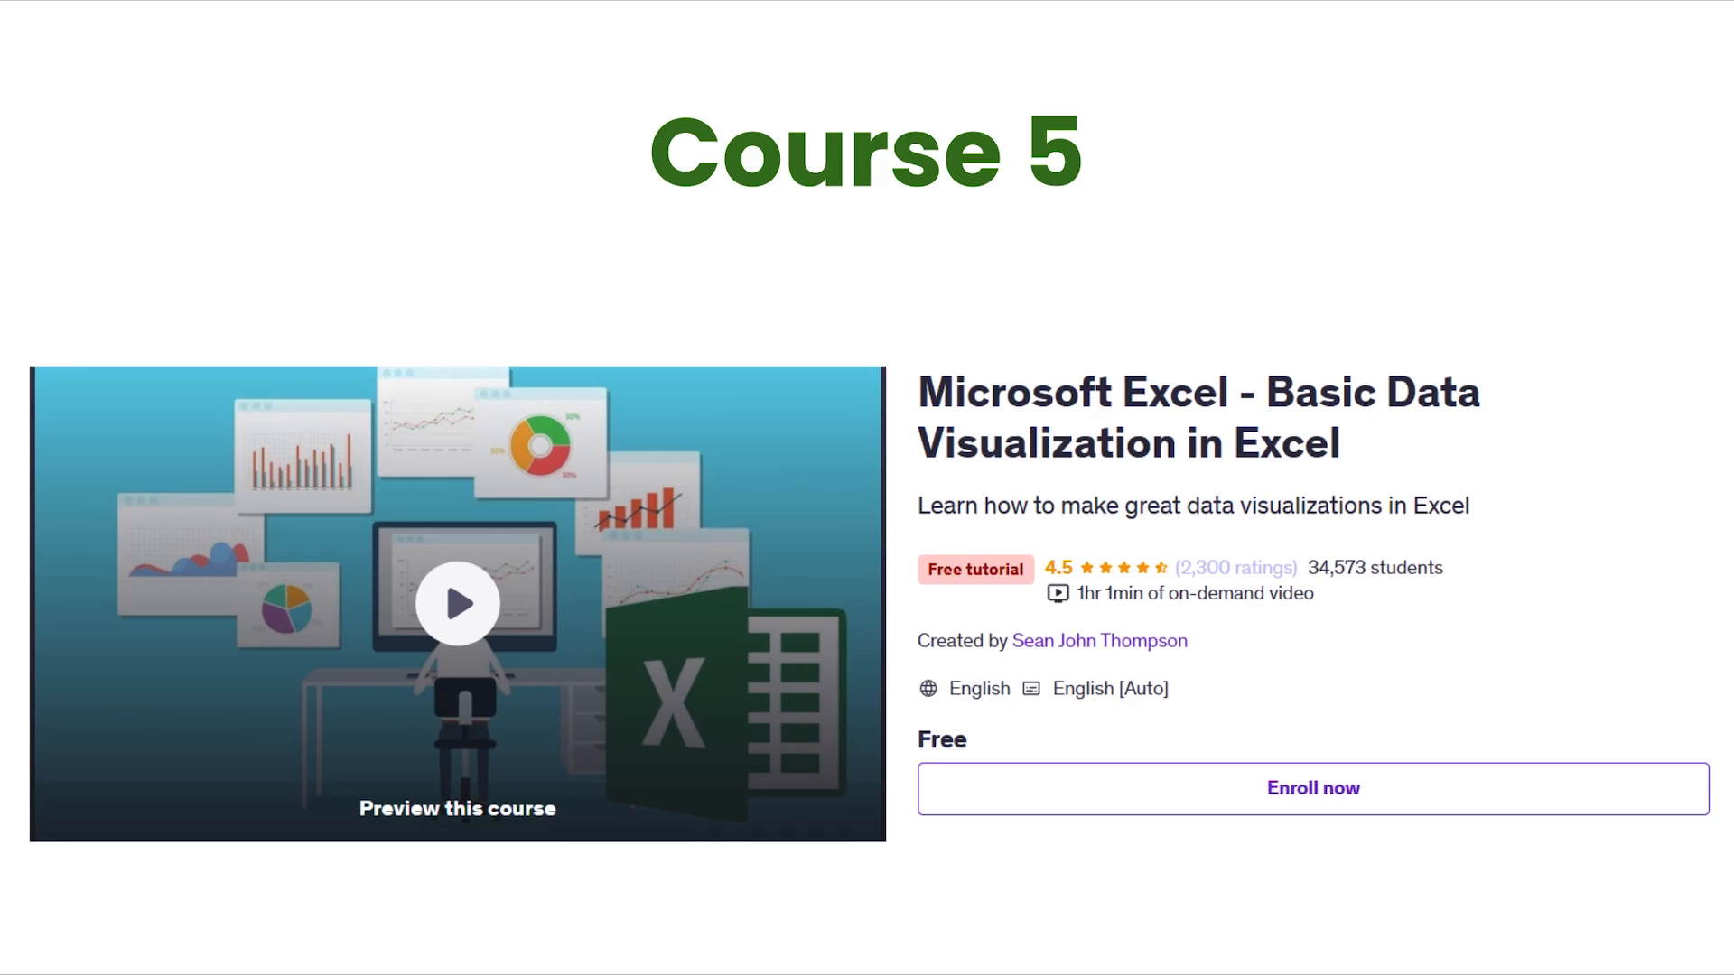
- Browse the Basic Data Visualization page down to its five-section Course content accordion
scroll("down", 3)
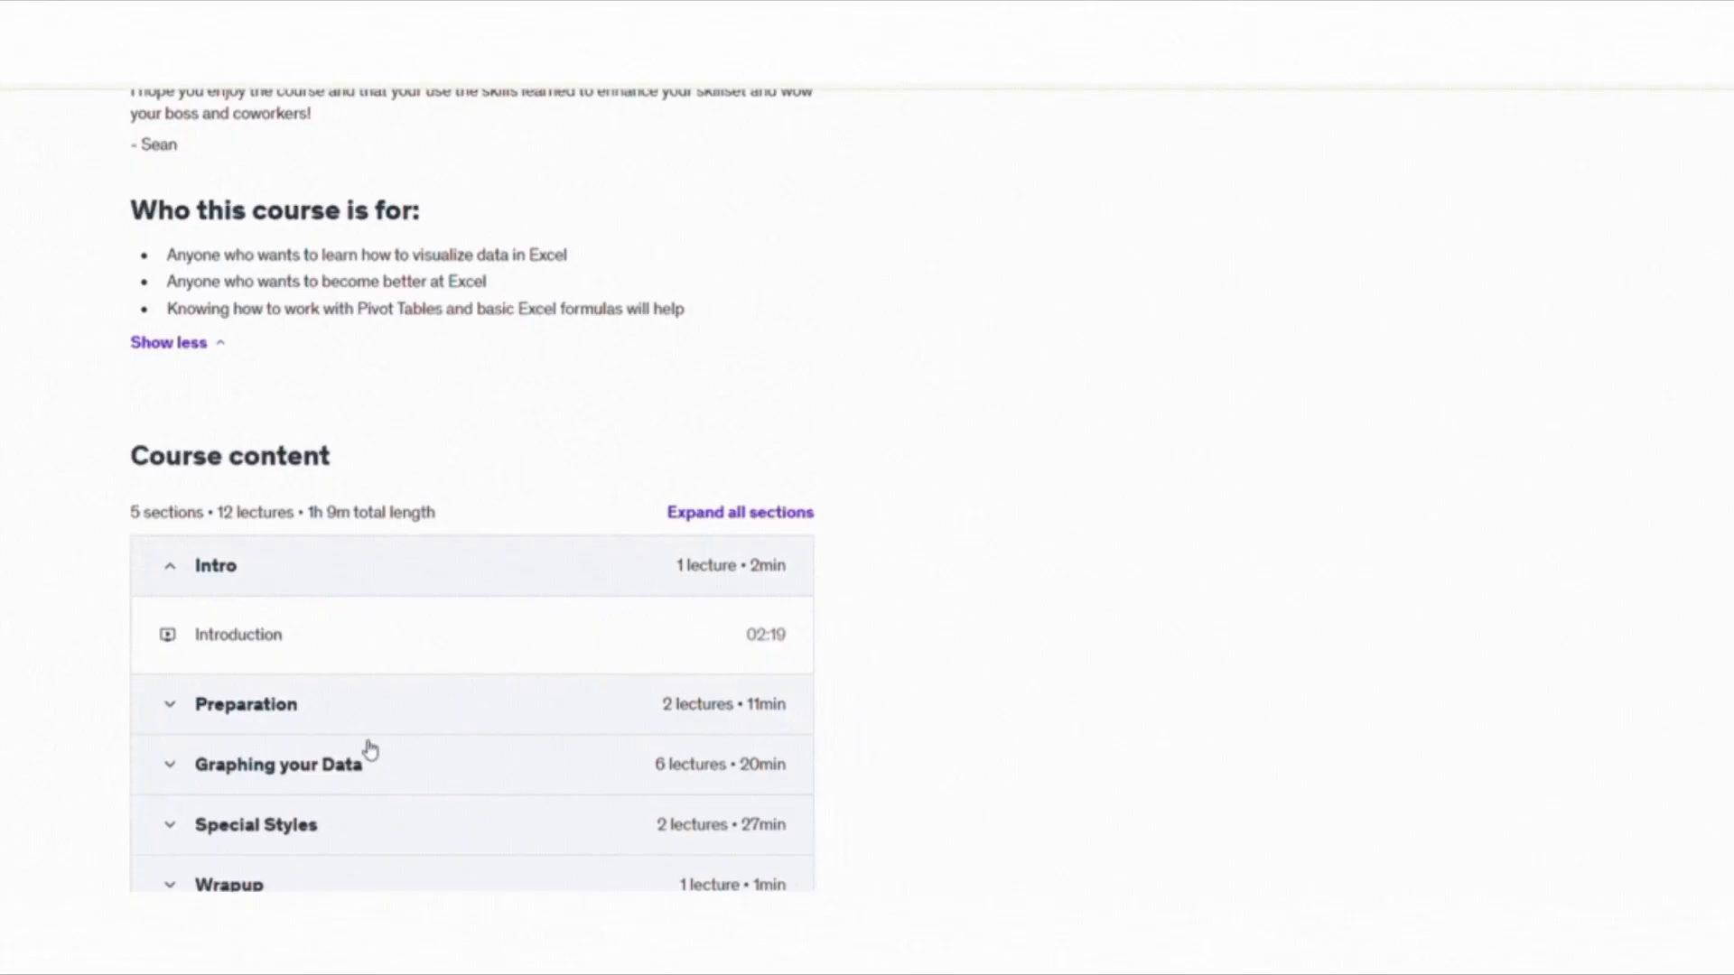
left_click(740, 513)
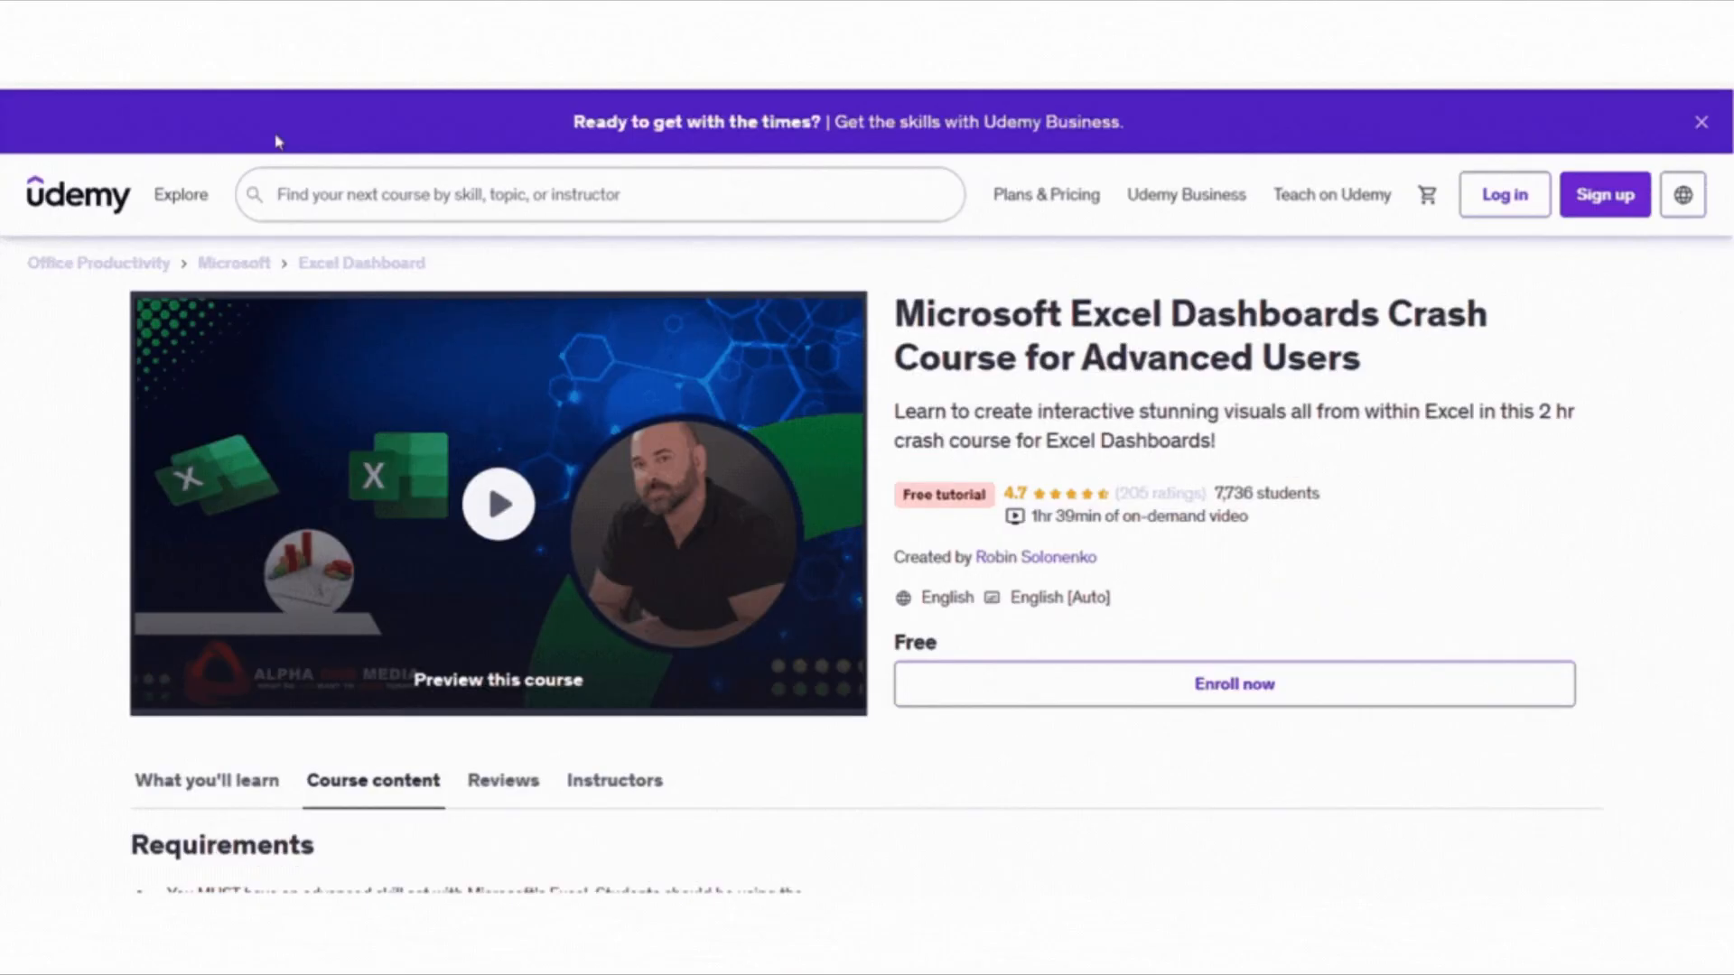
- Launch the Dashboards Crash Course player and browse its Course content sidebar to Section 4
scroll("down", 3)
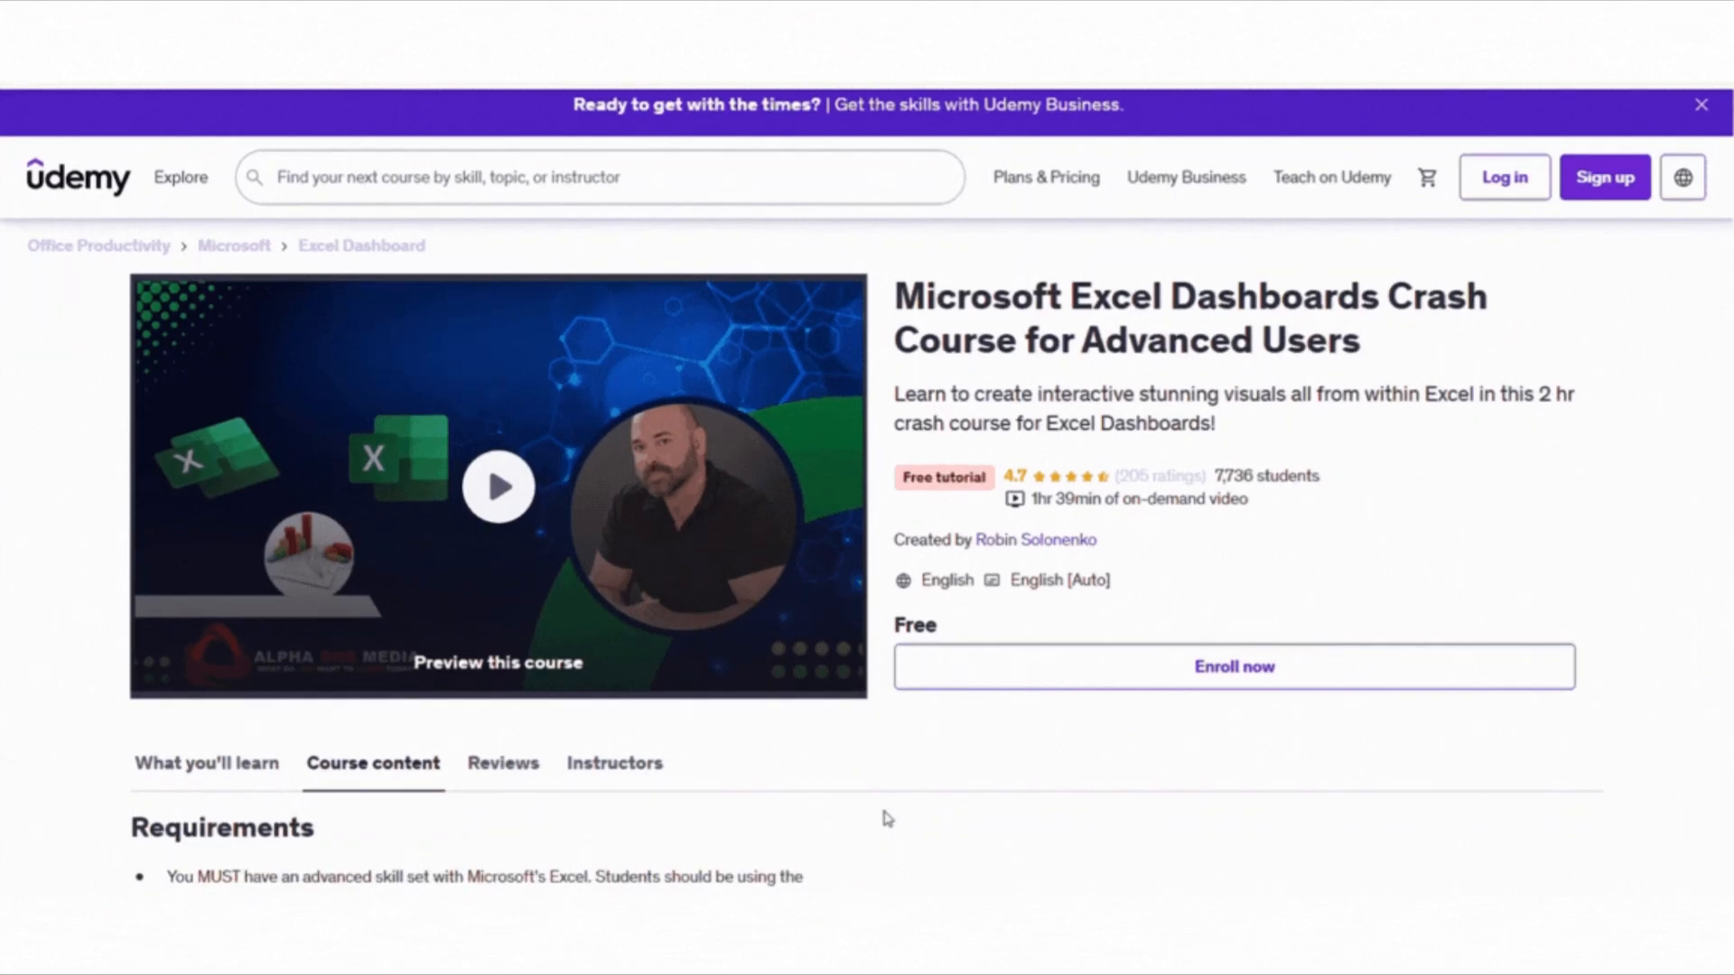
left_click(499, 488)
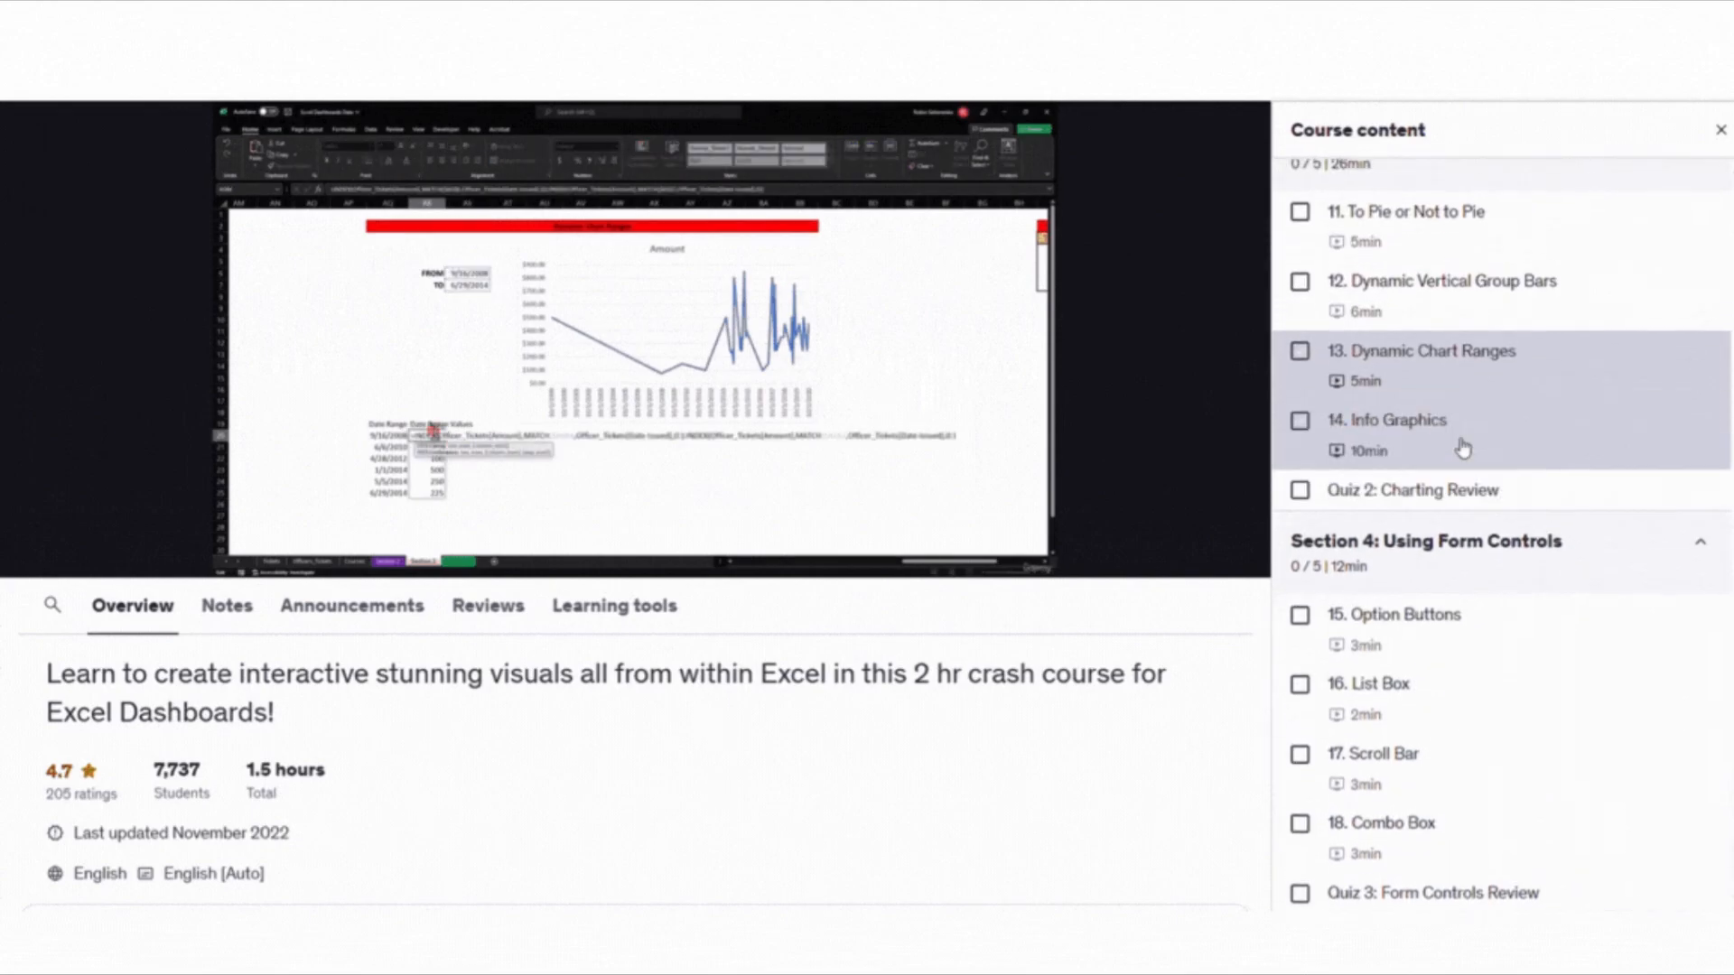
scroll("down", 3)
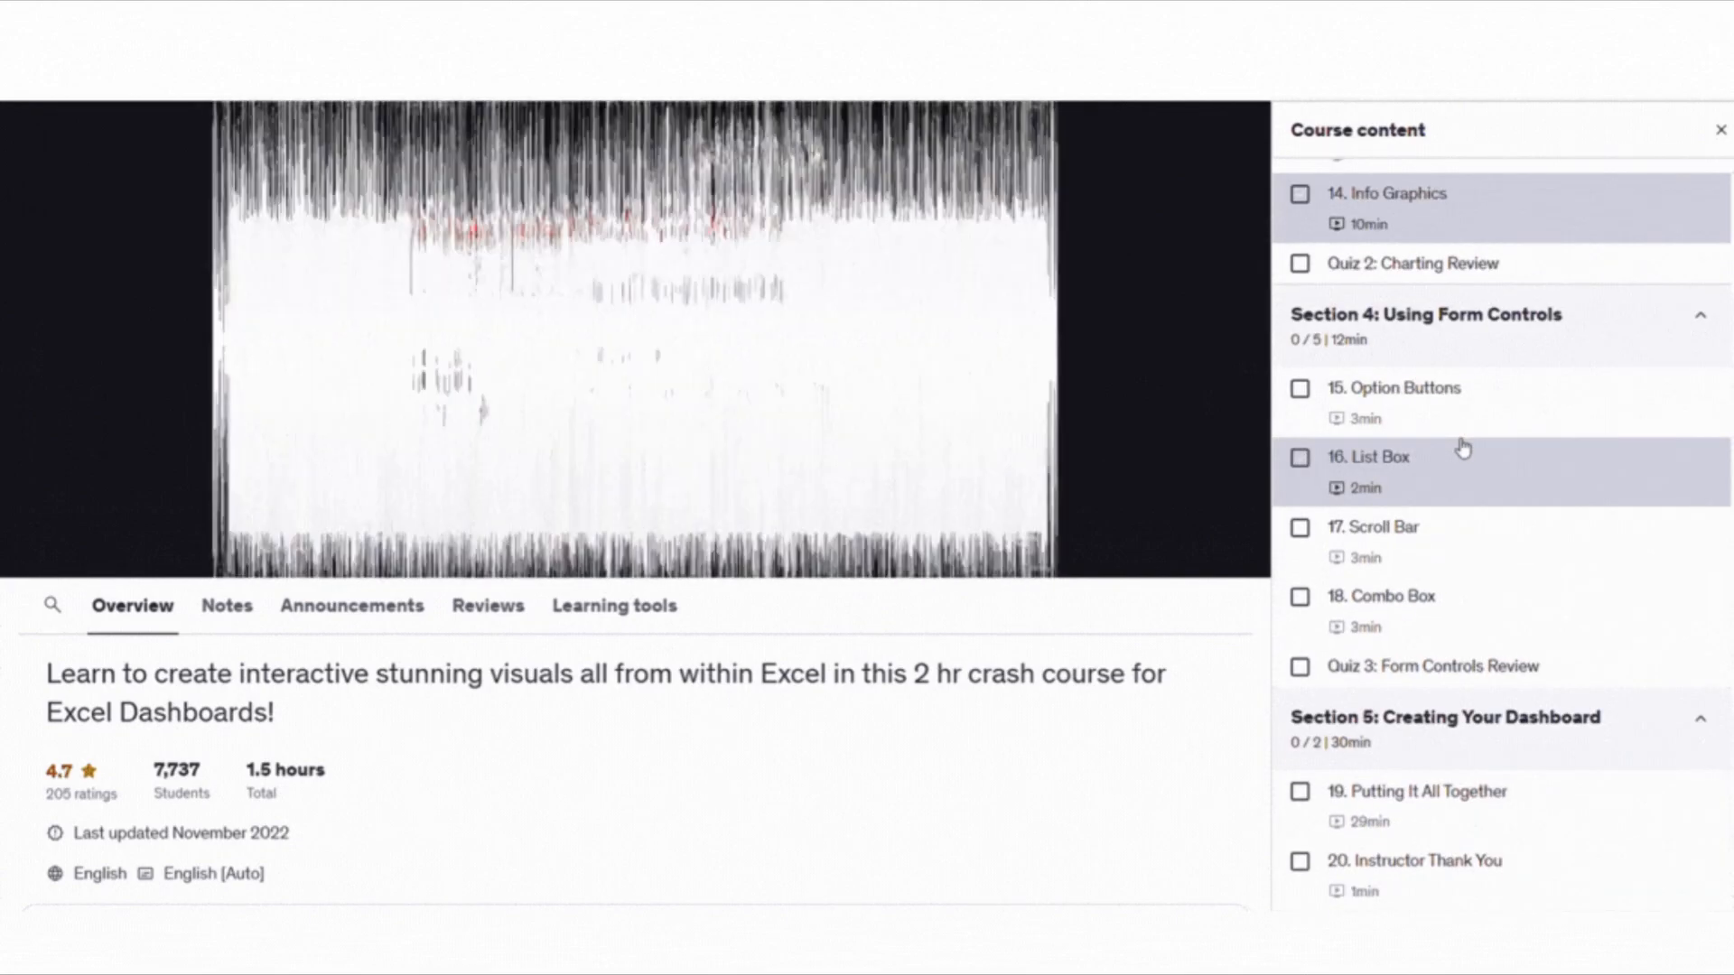